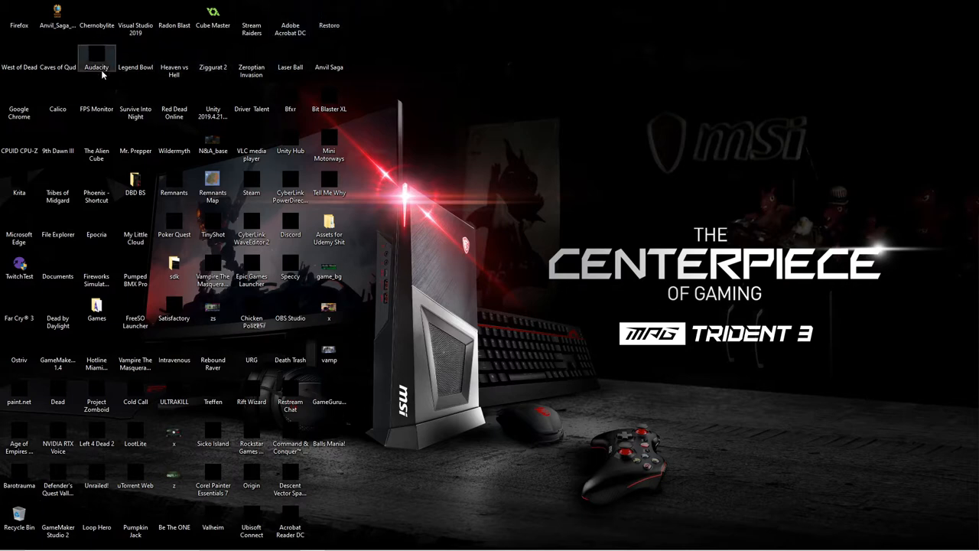
{"action": "mouse_move", "coordinate": [390, 147]}
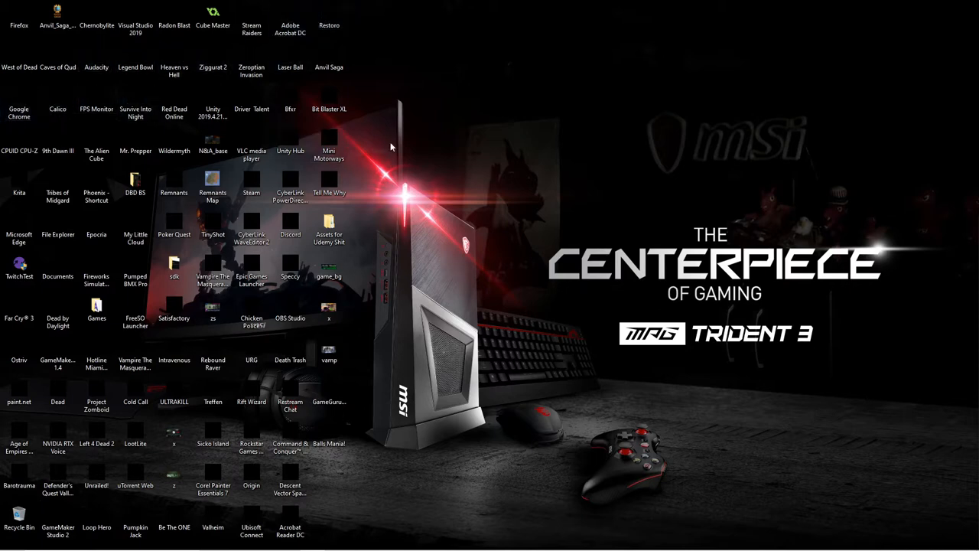
{"action": "mouse_move", "coordinate": [250, 153]}
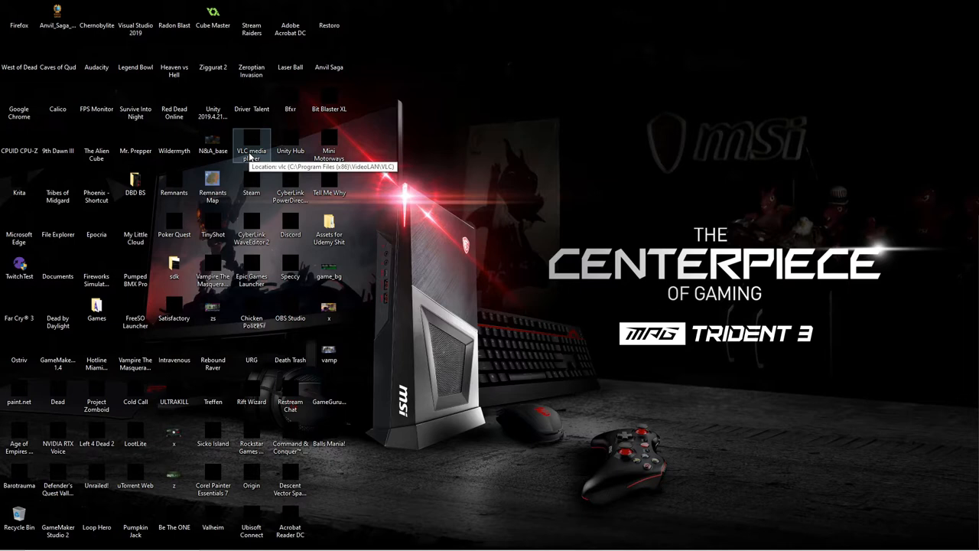
{"action": "mouse_move", "coordinate": [329, 15]}
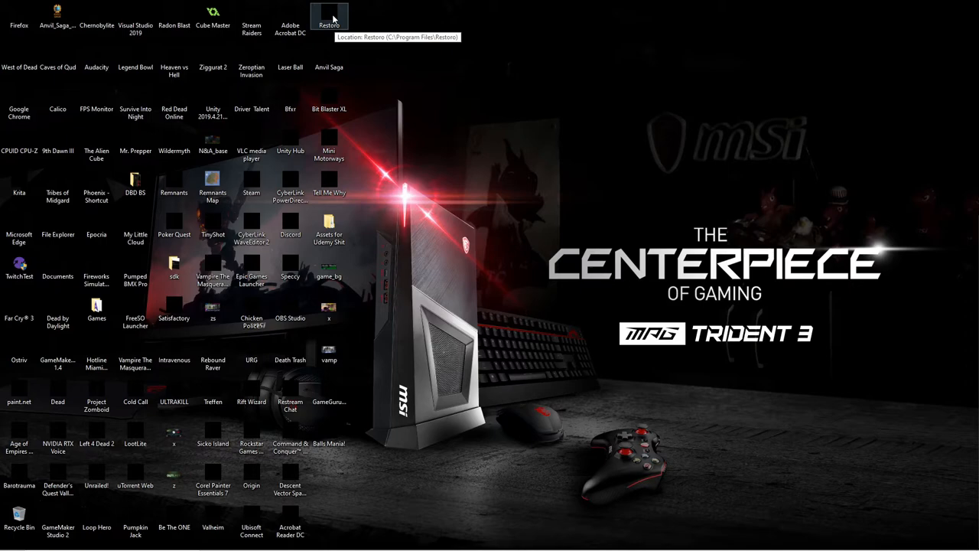
Step: Bring up the Run dialog with Win+R to launch cleanmgr
{"action": "key", "text": "Win+r"}
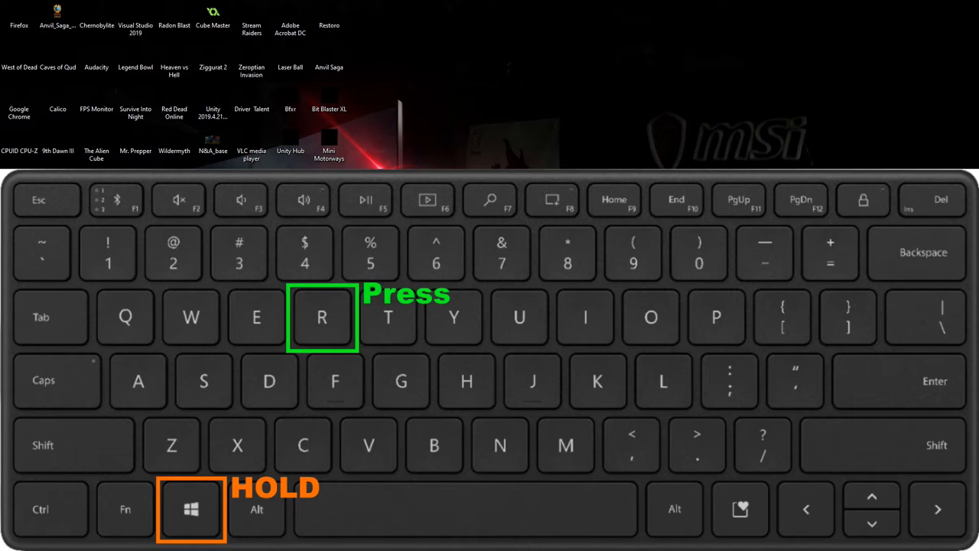
{"action": "key", "text": "Win+r"}
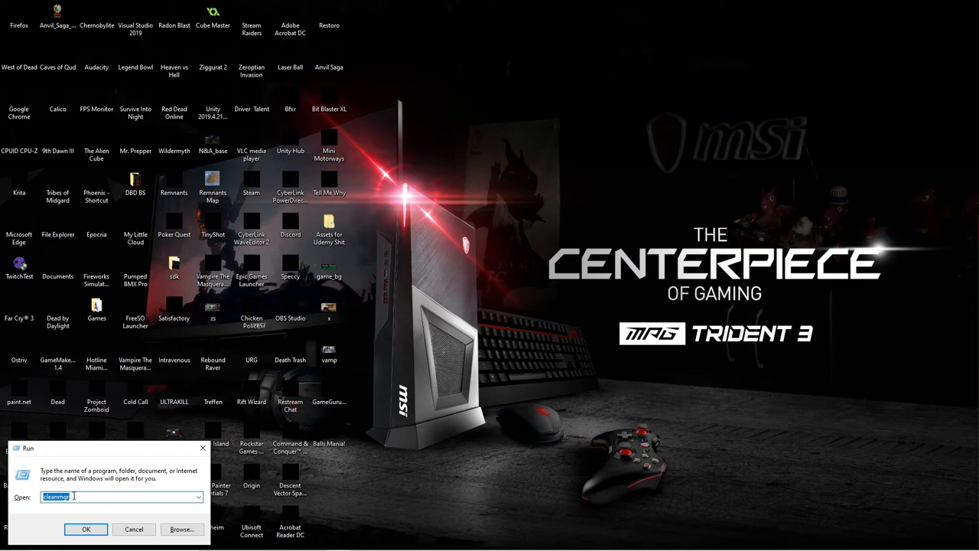
{"action": "mouse_move", "coordinate": [81, 505]}
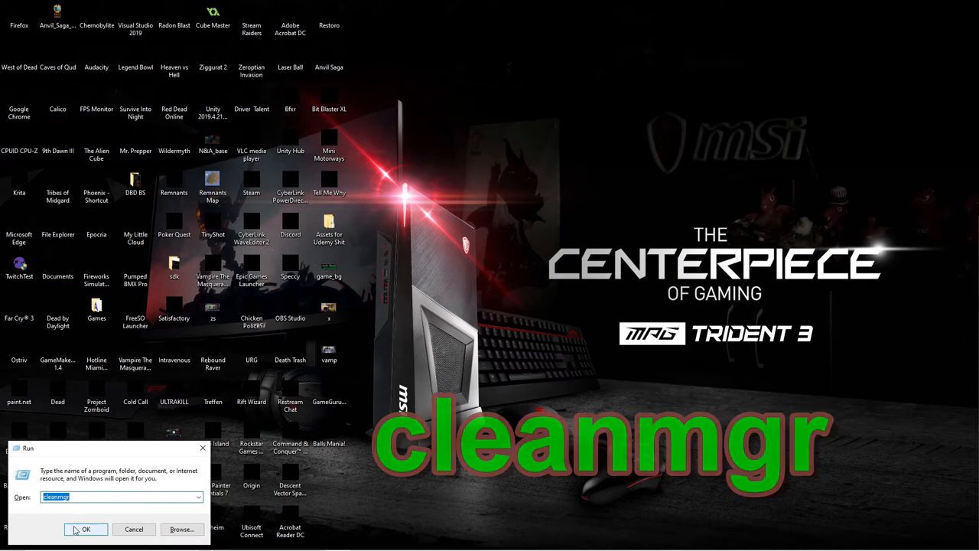
Step: Run cleanmgr and choose the Windows (C:) drive for Disk Cleanup
{"action": "left_click", "coordinate": [85, 528]}
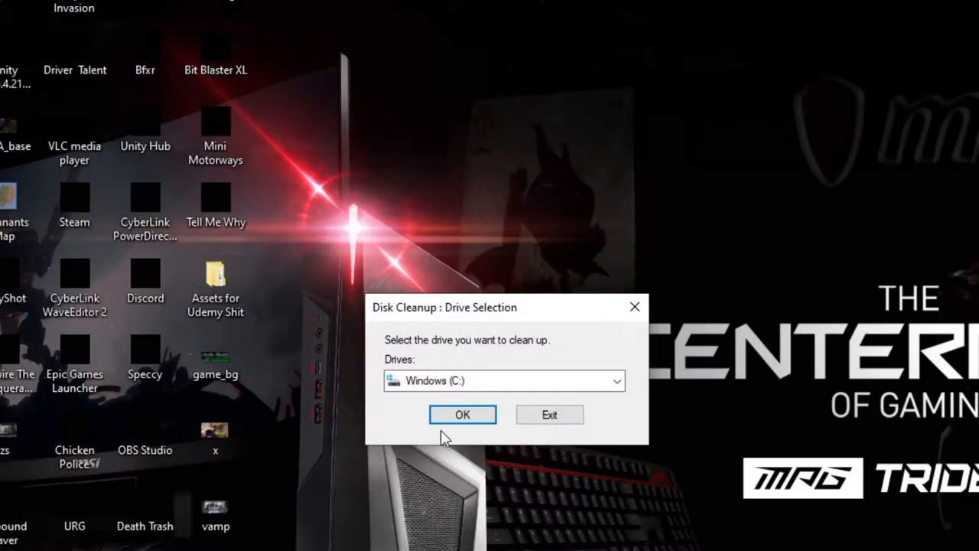
{"action": "mouse_move", "coordinate": [478, 381]}
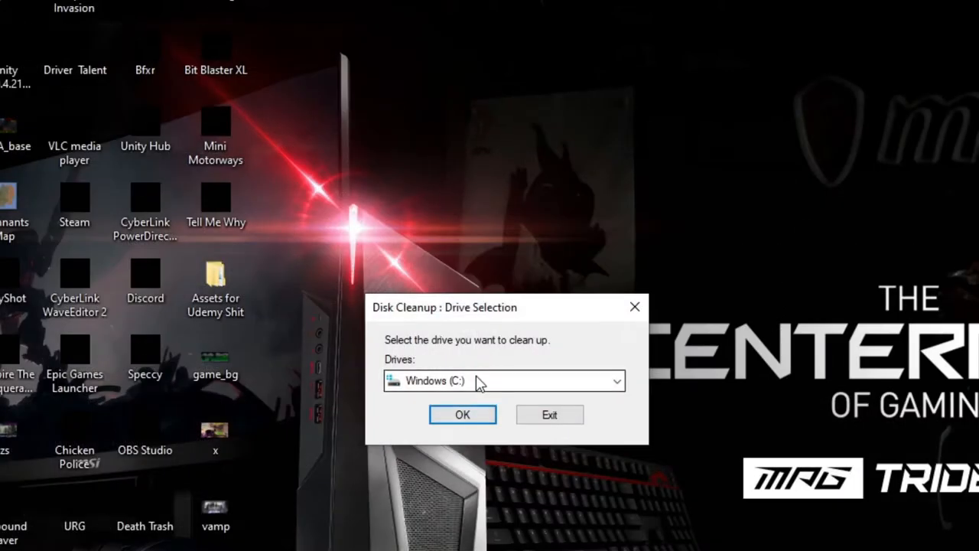
{"action": "left_click", "coordinate": [616, 381]}
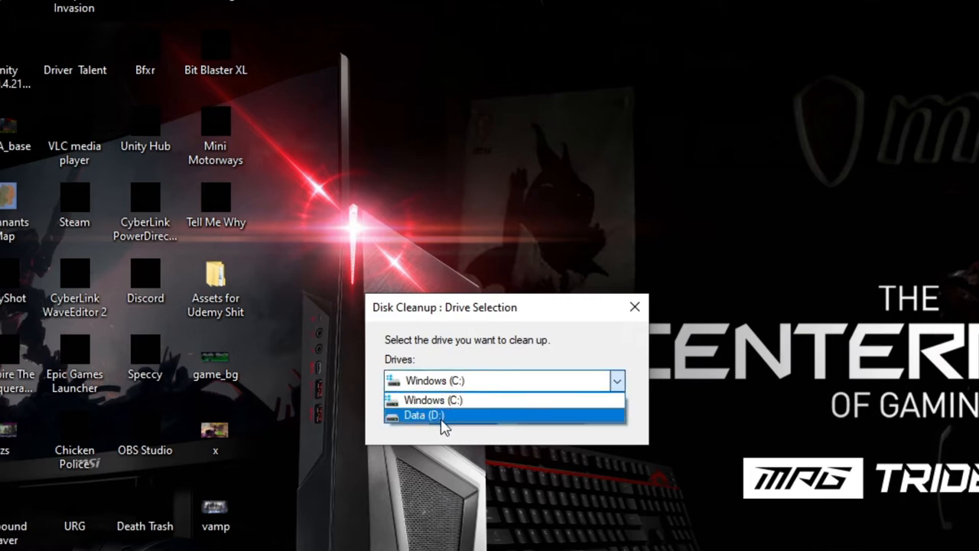
{"action": "mouse_move", "coordinate": [433, 399]}
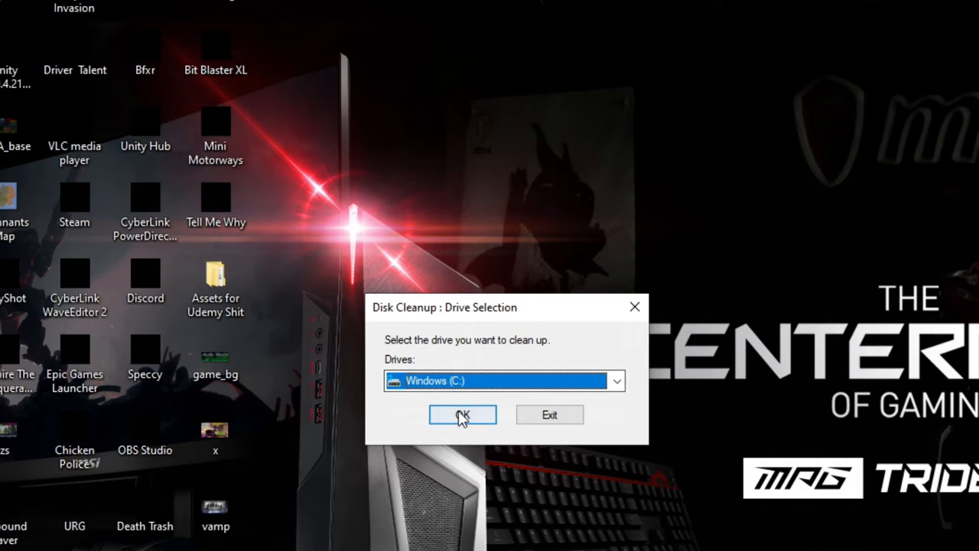
{"action": "left_click", "coordinate": [462, 415]}
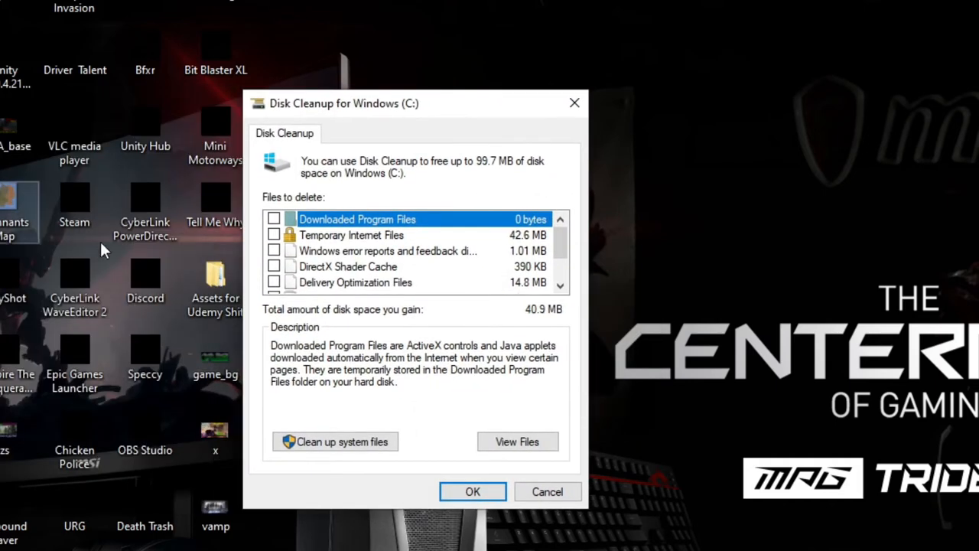
{"action": "mouse_move", "coordinate": [507, 204]}
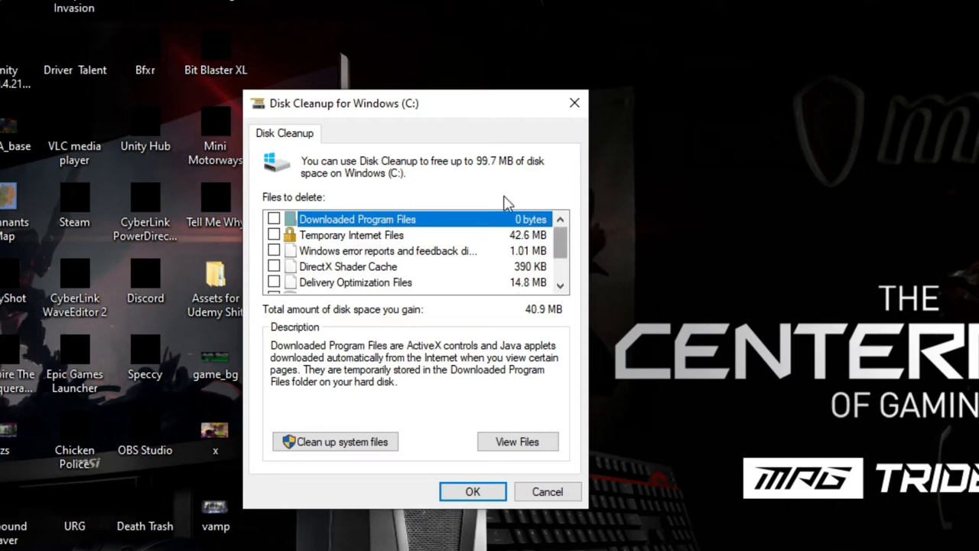
{"action": "mouse_move", "coordinate": [474, 221]}
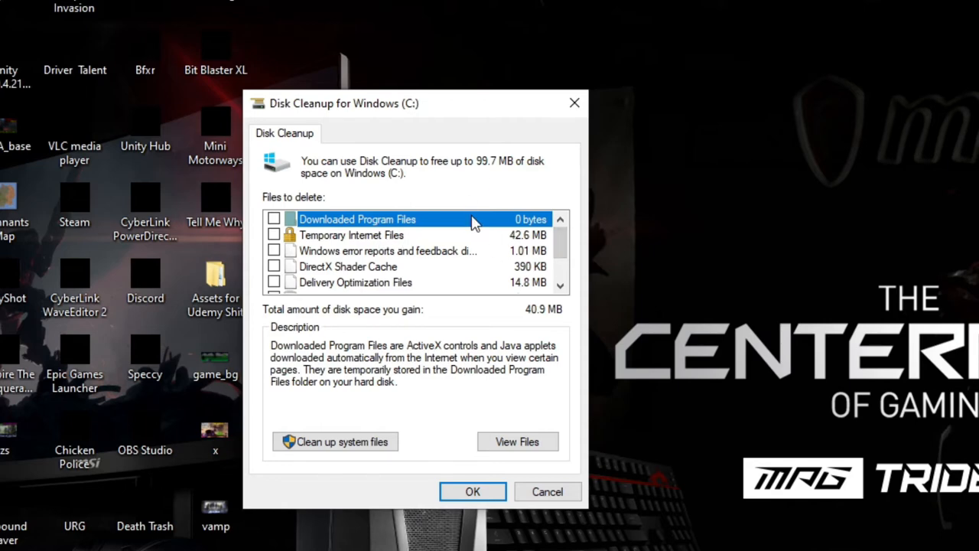
{"action": "mouse_move", "coordinate": [284, 225]}
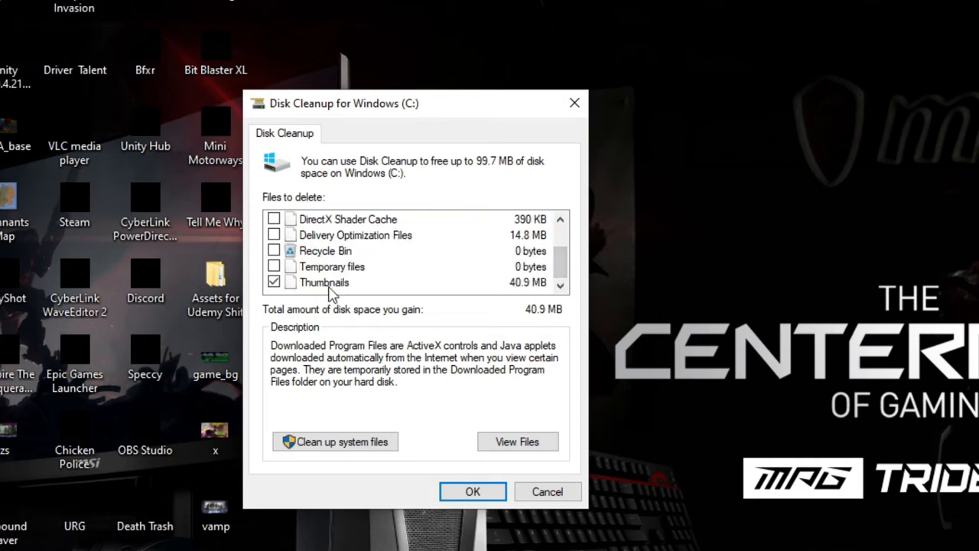
{"action": "mouse_move", "coordinate": [313, 267]}
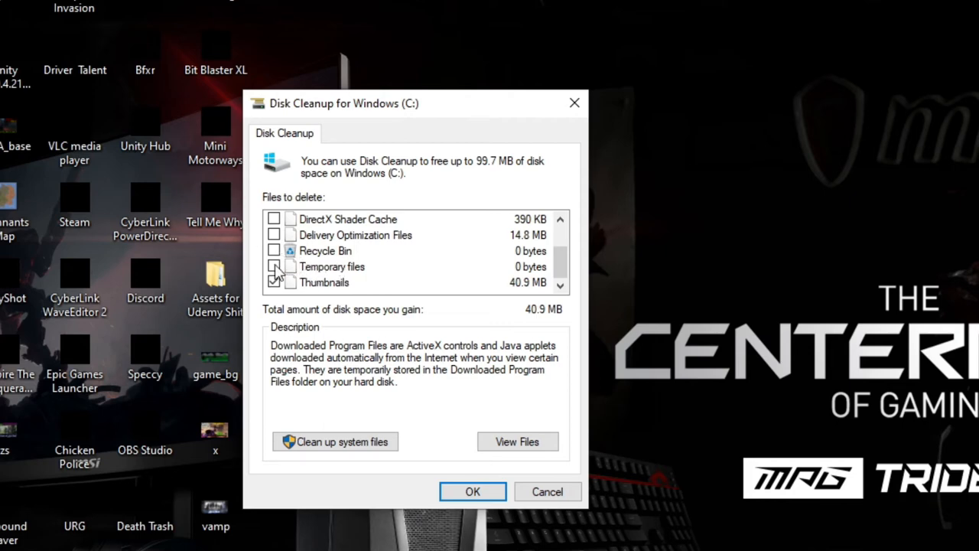
Step: Delete only the Thumbnails files (40.9 MB) from the Files to delete list
{"action": "scroll", "scroll_direction": "up", "scroll_amount": 3}
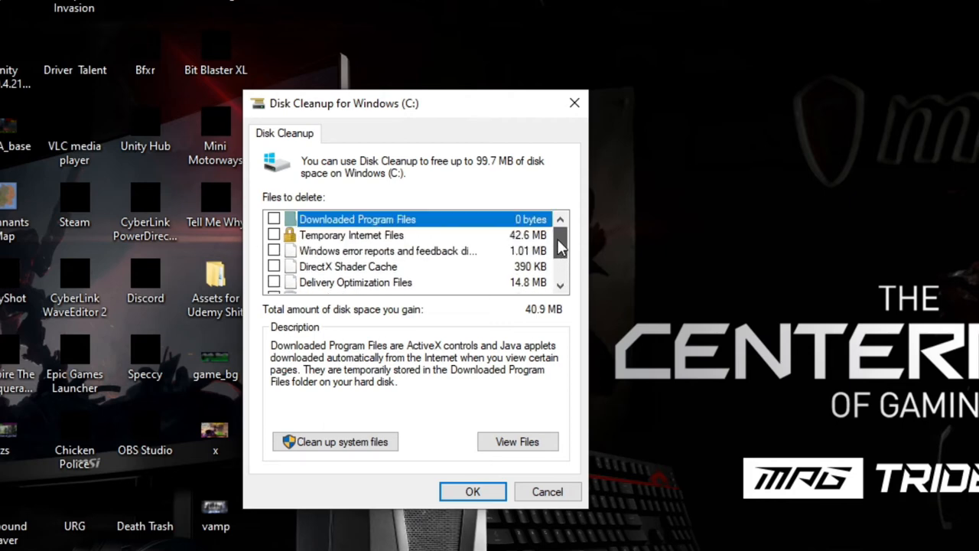
{"action": "scroll", "scroll_direction": "down", "scroll_amount": 3}
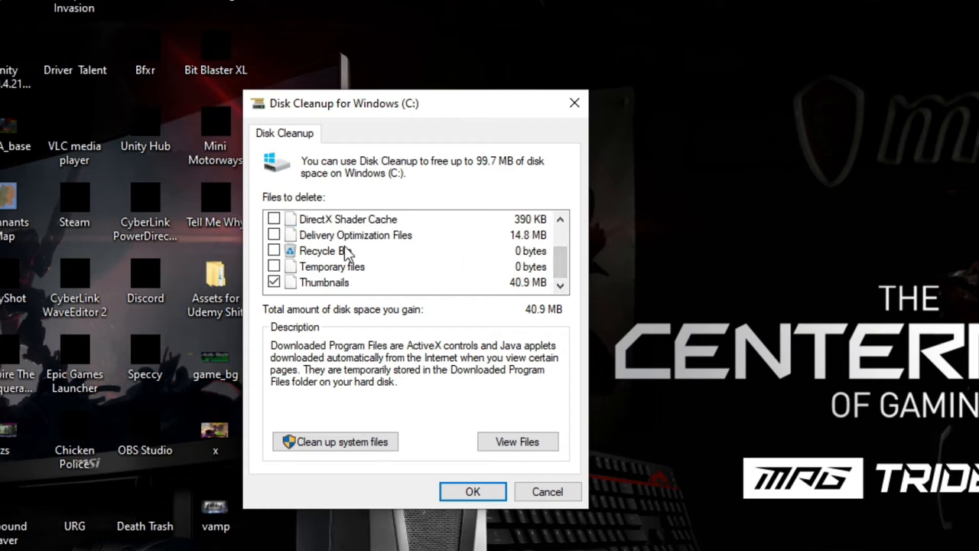
{"action": "mouse_move", "coordinate": [302, 290]}
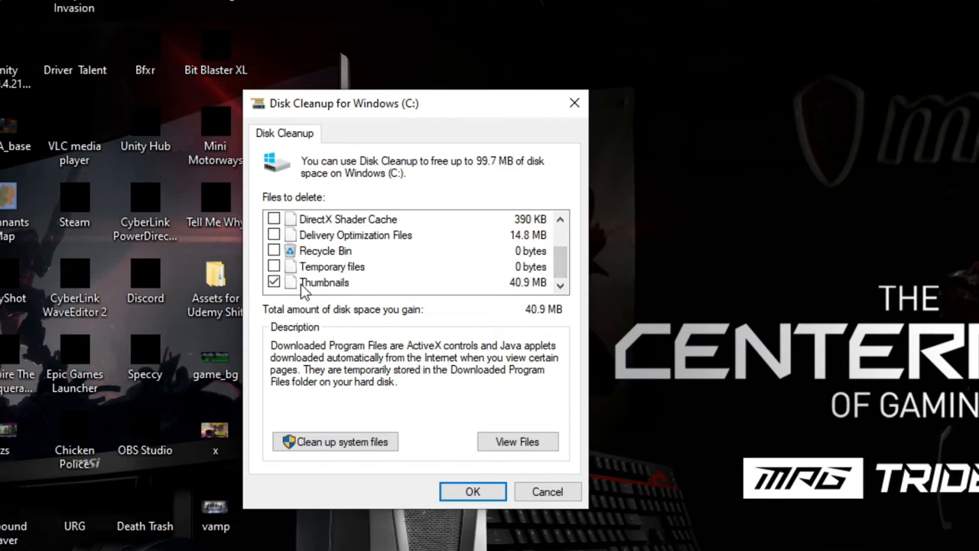
{"action": "mouse_move", "coordinate": [449, 452]}
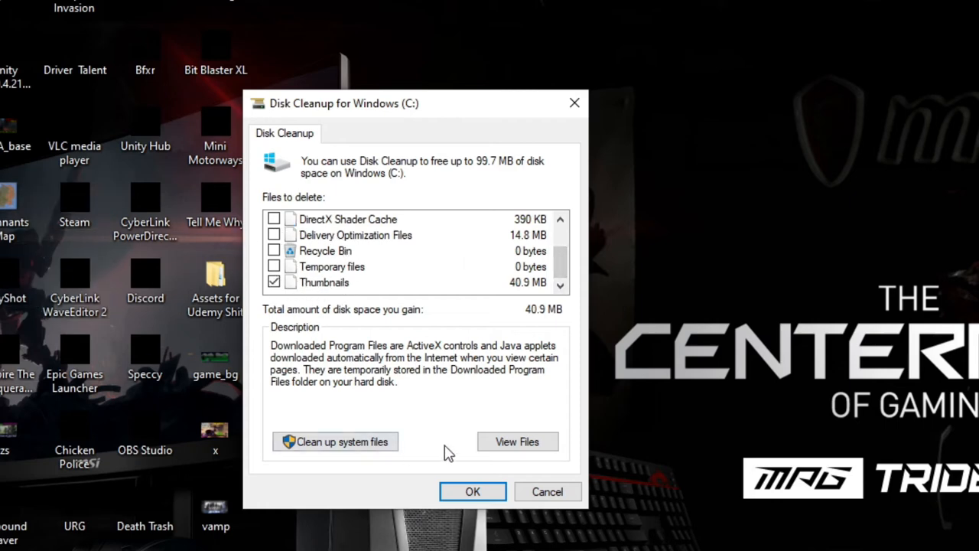
{"action": "left_click", "coordinate": [472, 490]}
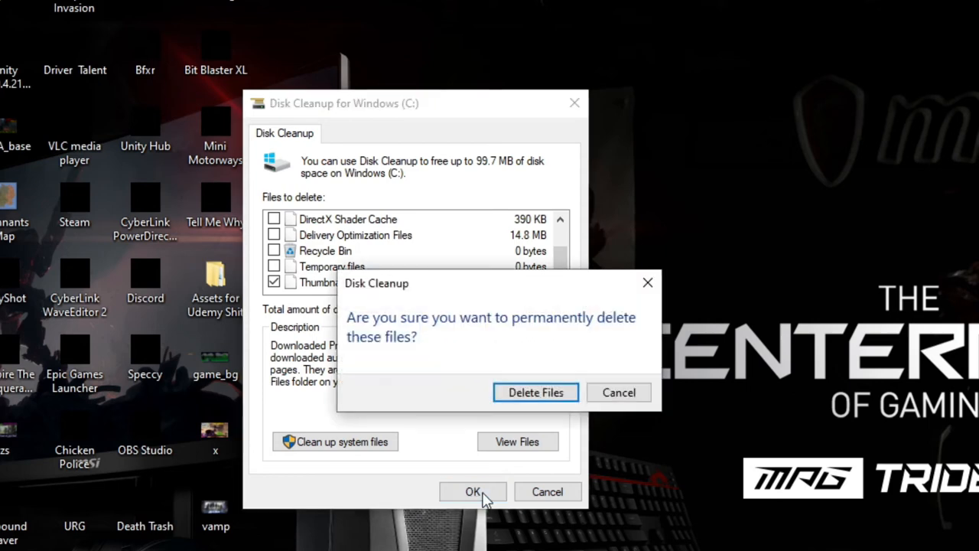
{"action": "mouse_move", "coordinate": [535, 391]}
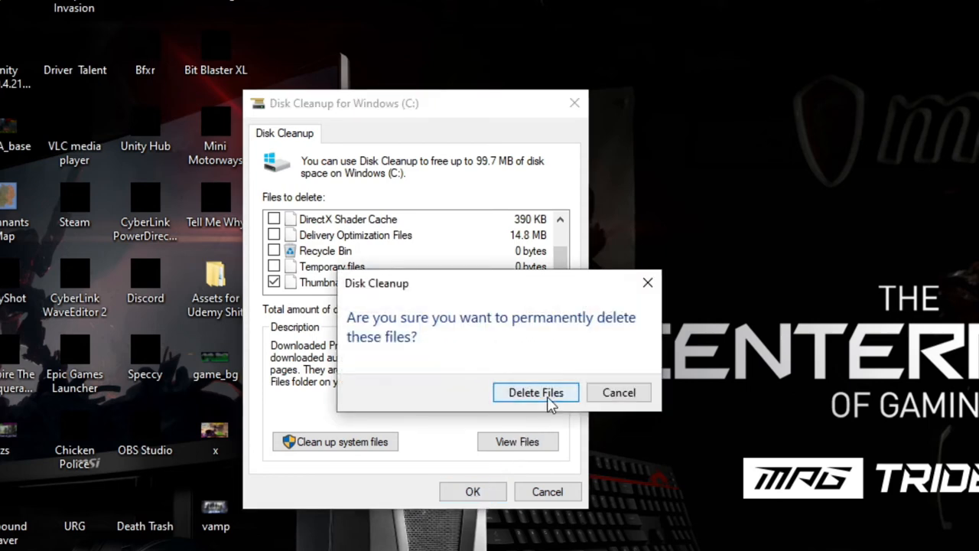
Step: Confirm permanent deletion of the thumbnail files with Delete Files
{"action": "left_click", "coordinate": [535, 391]}
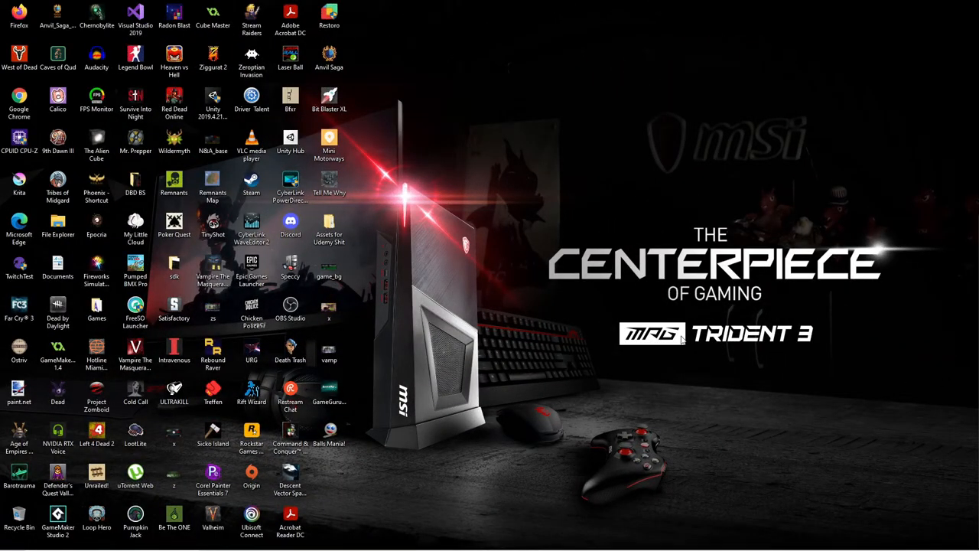
{"action": "mouse_move", "coordinate": [329, 224]}
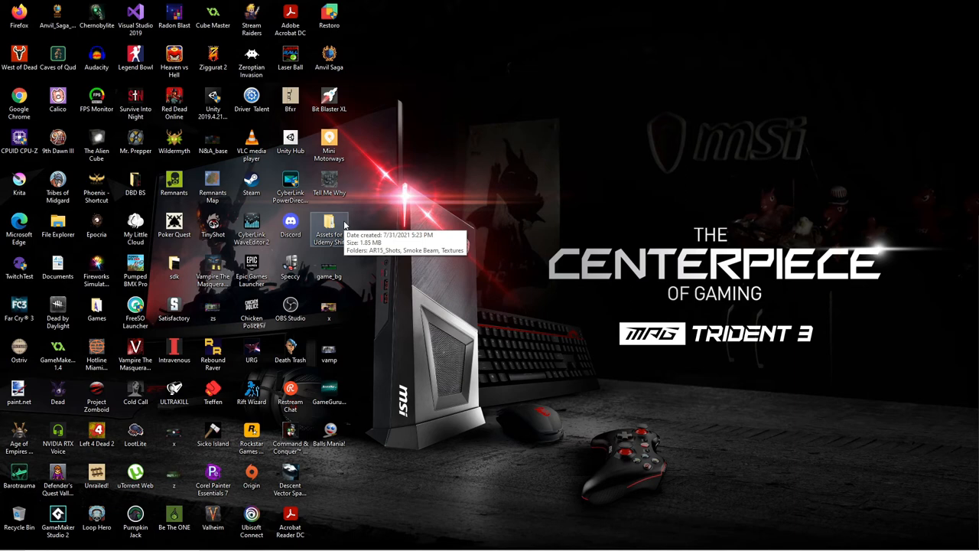
{"action": "mouse_move", "coordinate": [344, 224]}
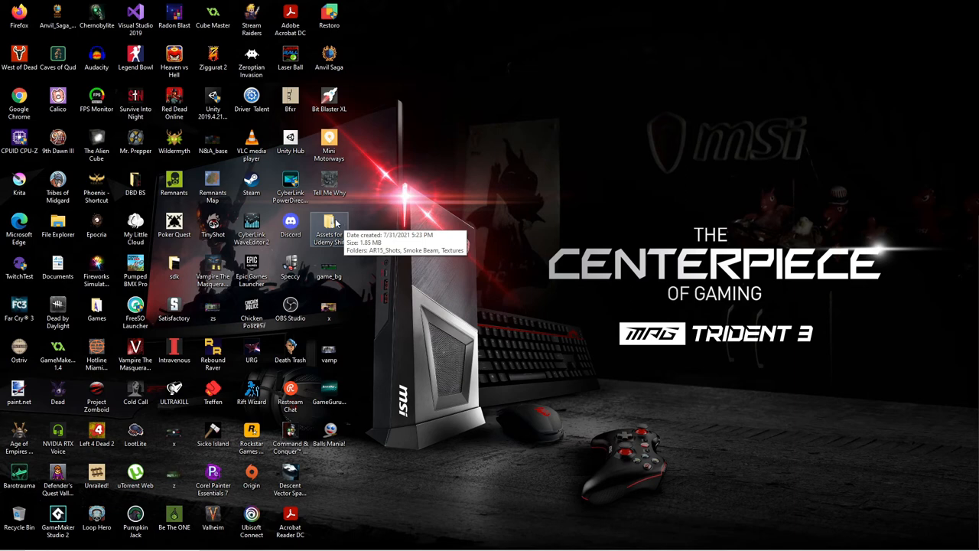
{"action": "mouse_move", "coordinate": [290, 188]}
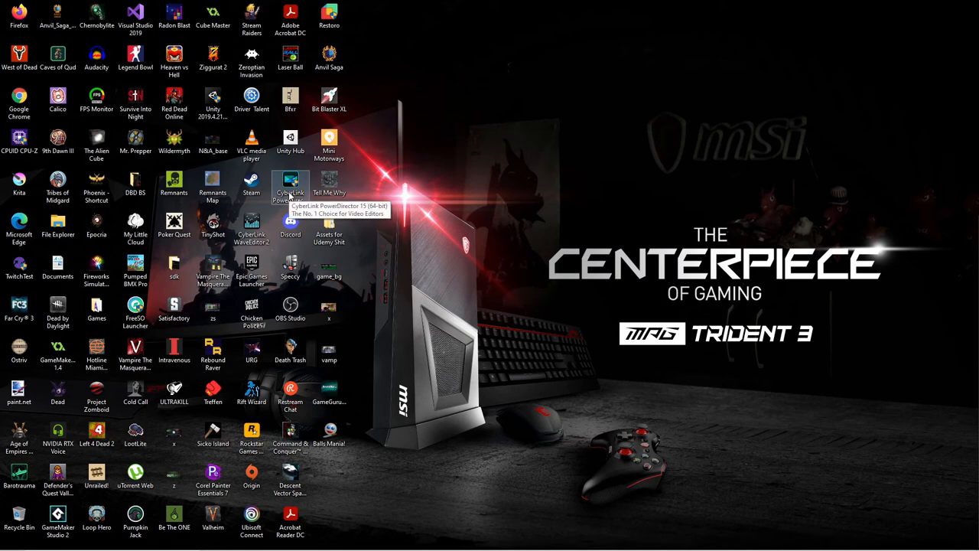
{"action": "mouse_move", "coordinate": [226, 222]}
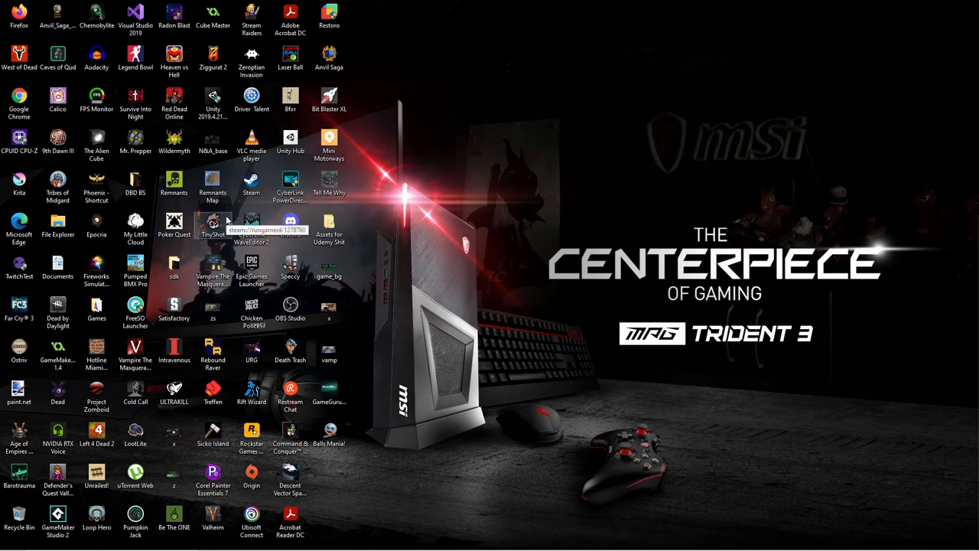